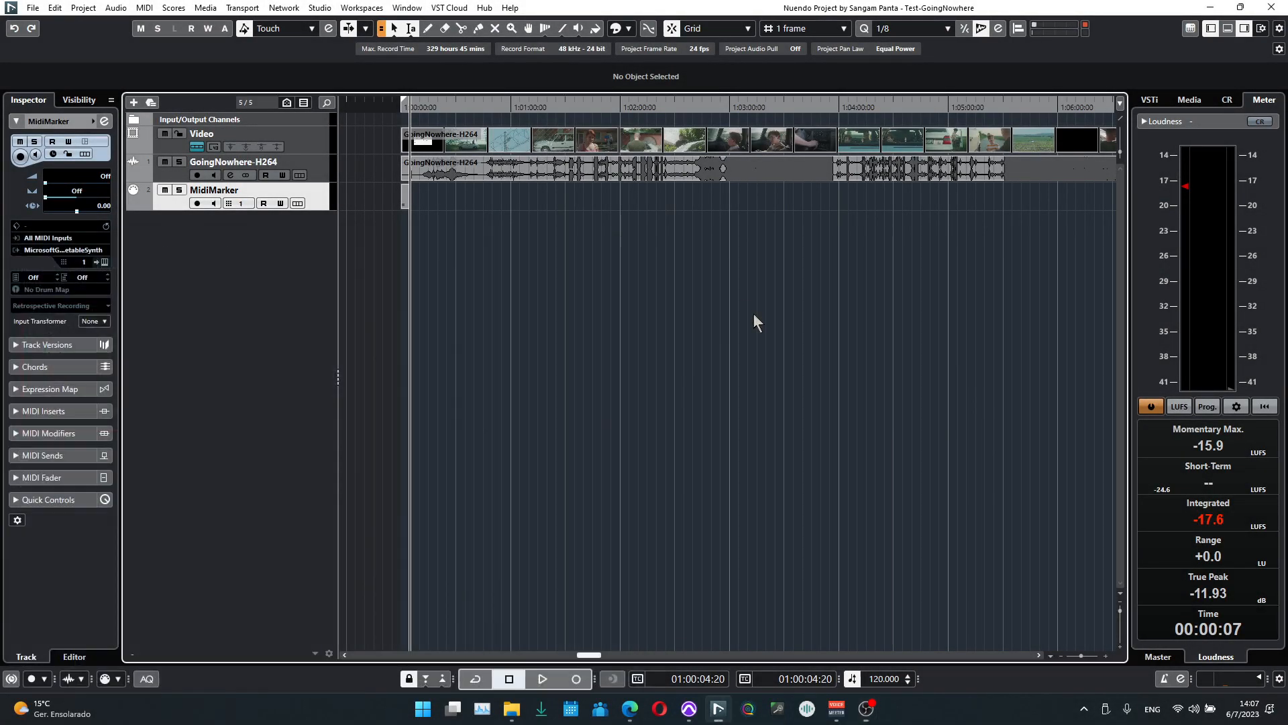
mouse_move(744, 341)
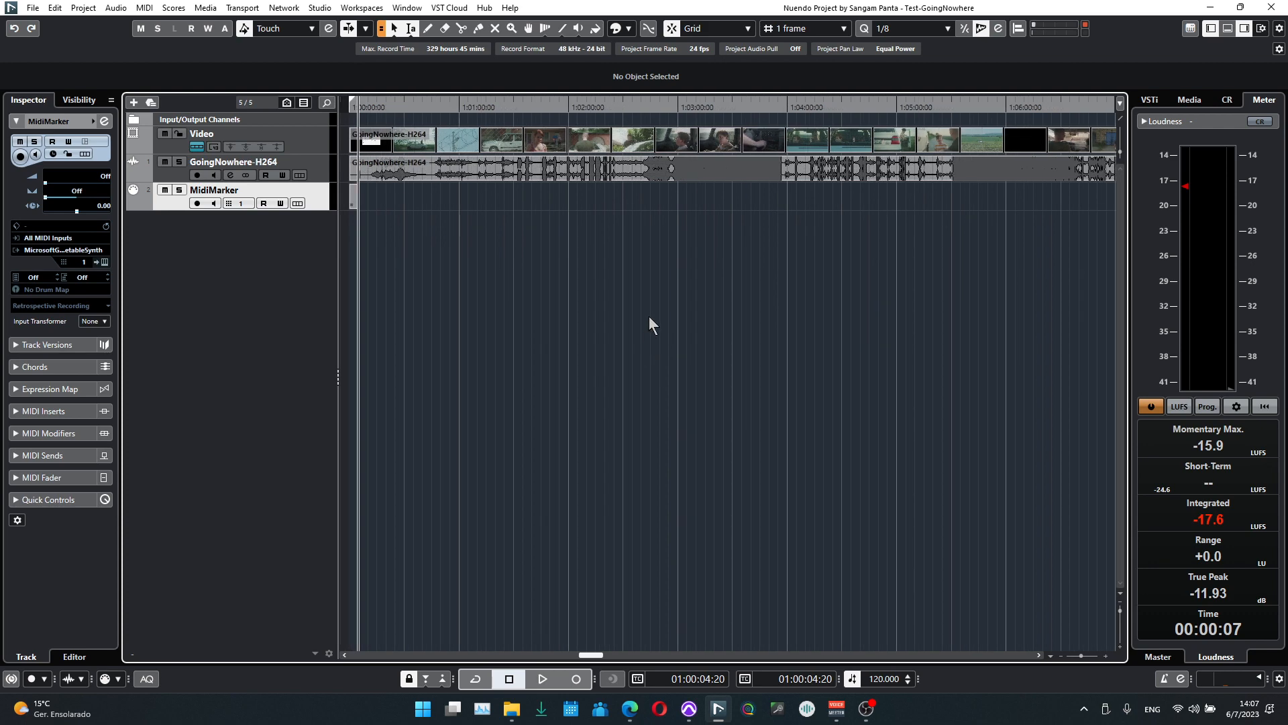
mouse_move(688, 519)
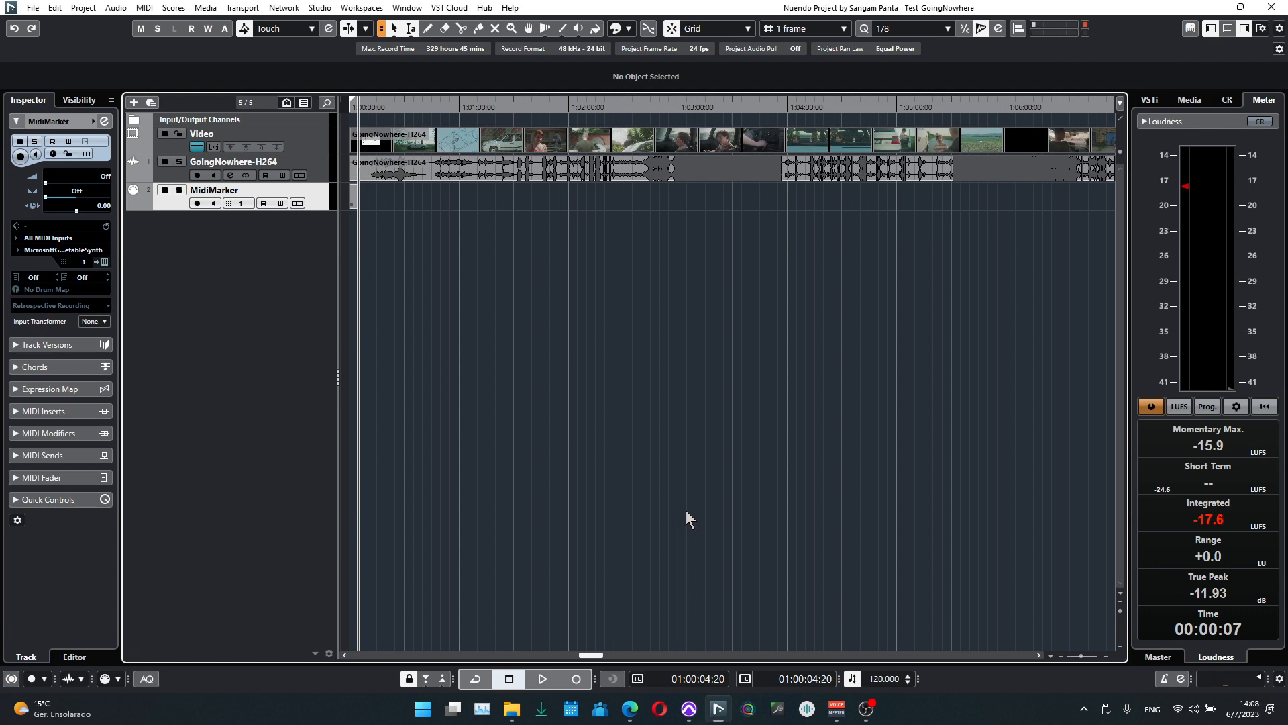
mouse_move(652, 249)
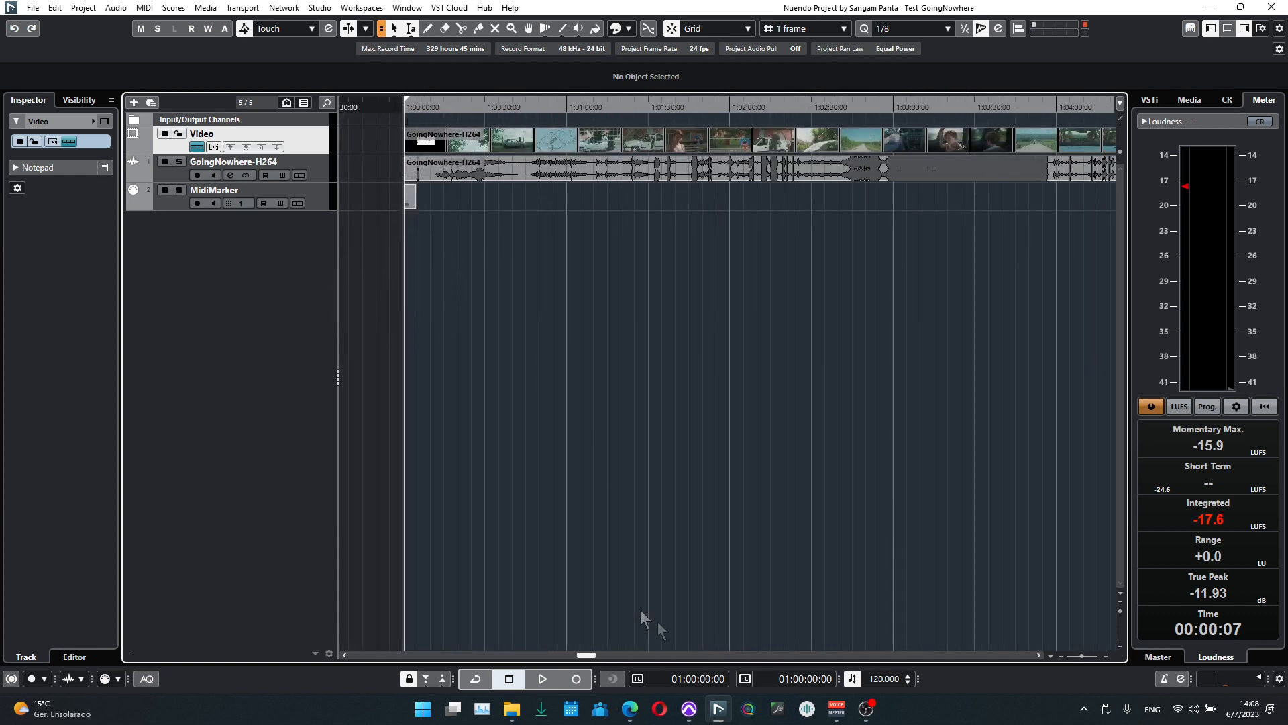
- Glance at Pro Tools, then open the MidiMarker part to inspect its single C3 note
left_click(716, 707)
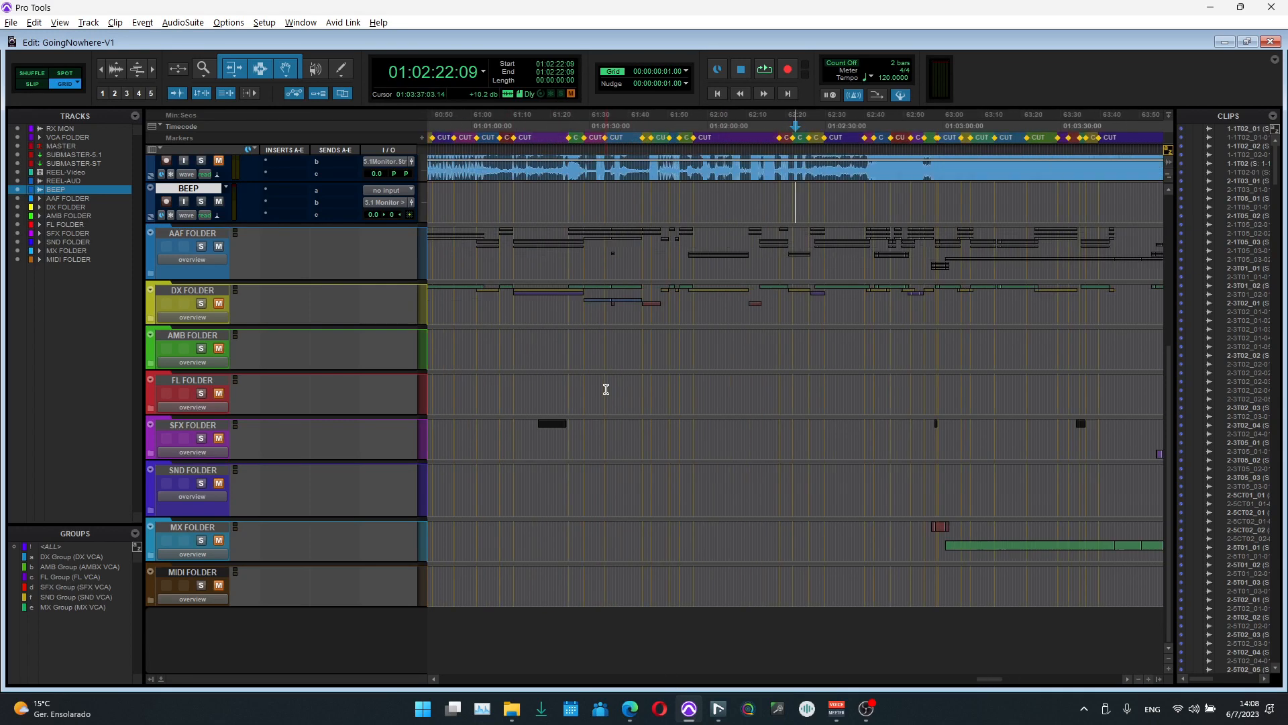
scroll("left", 3)
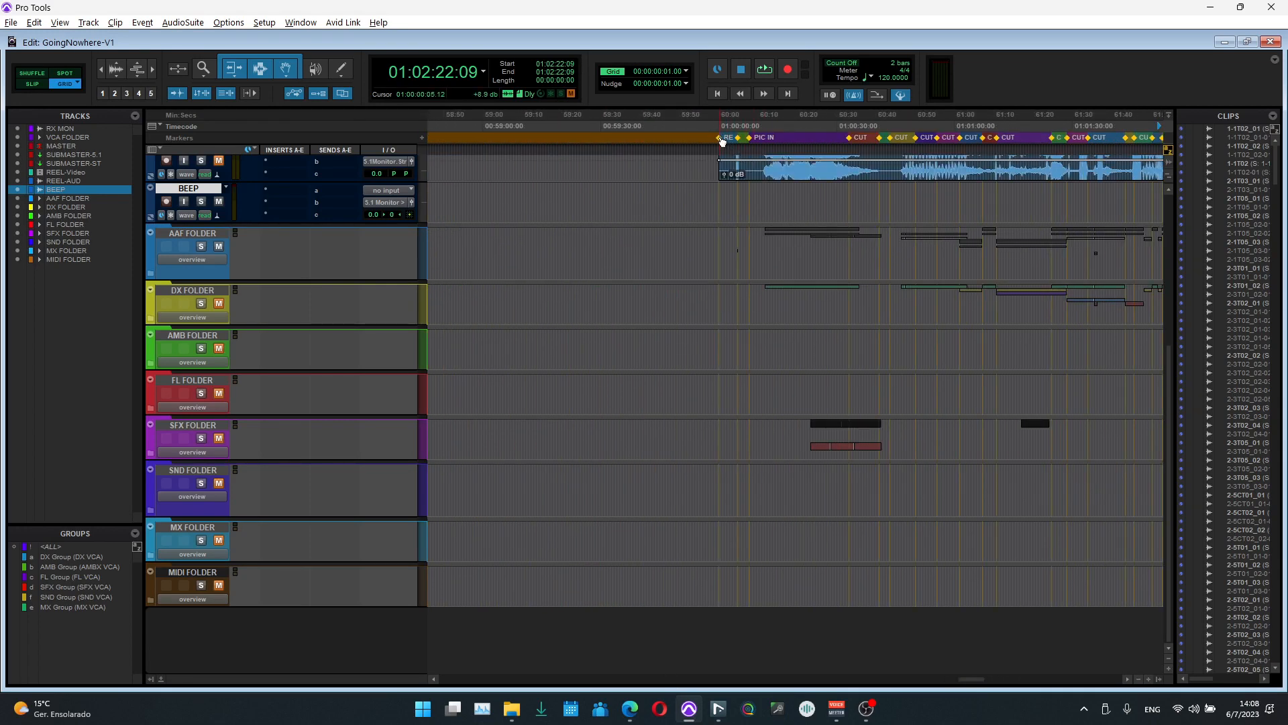
left_click(716, 707)
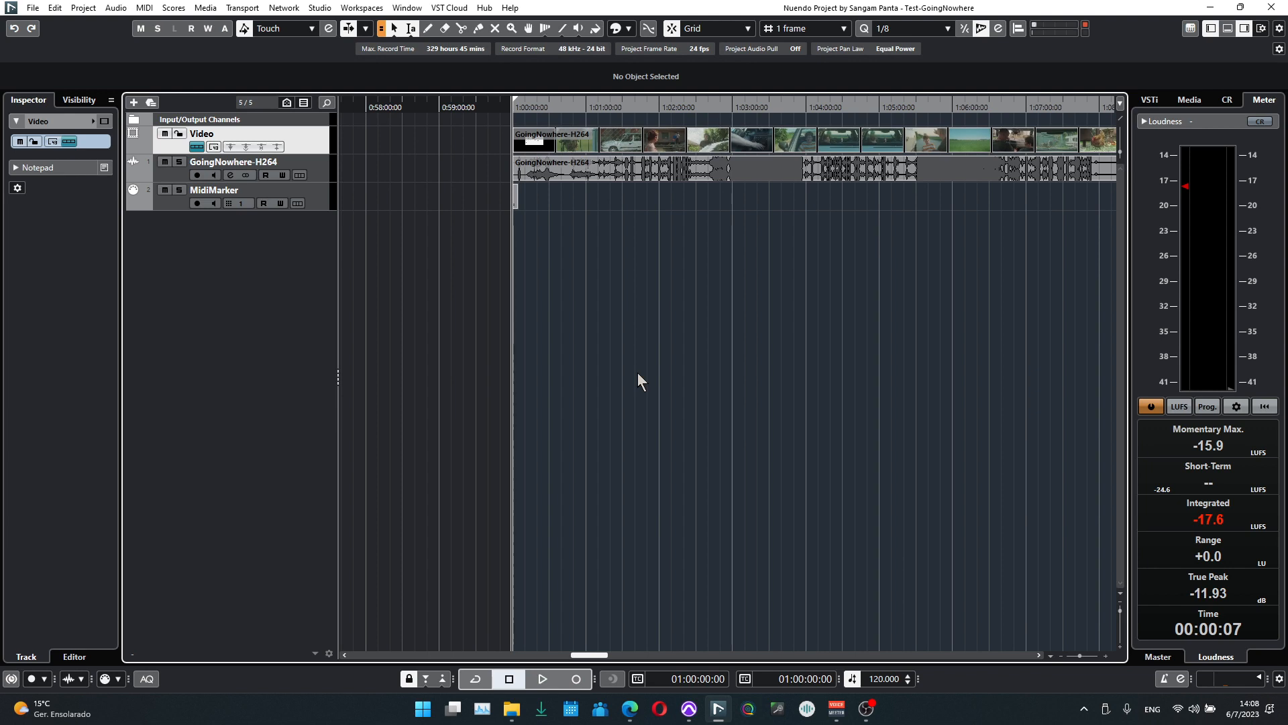
mouse_move(479, 212)
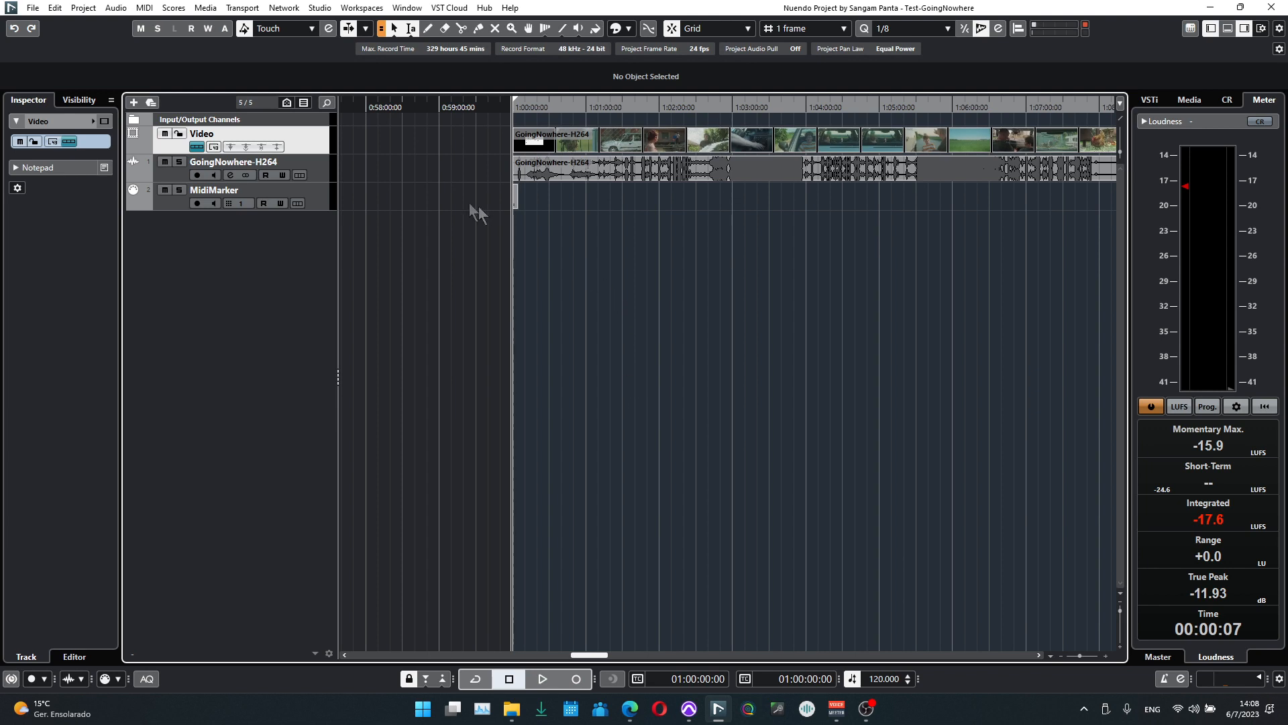
left_click(214, 190)
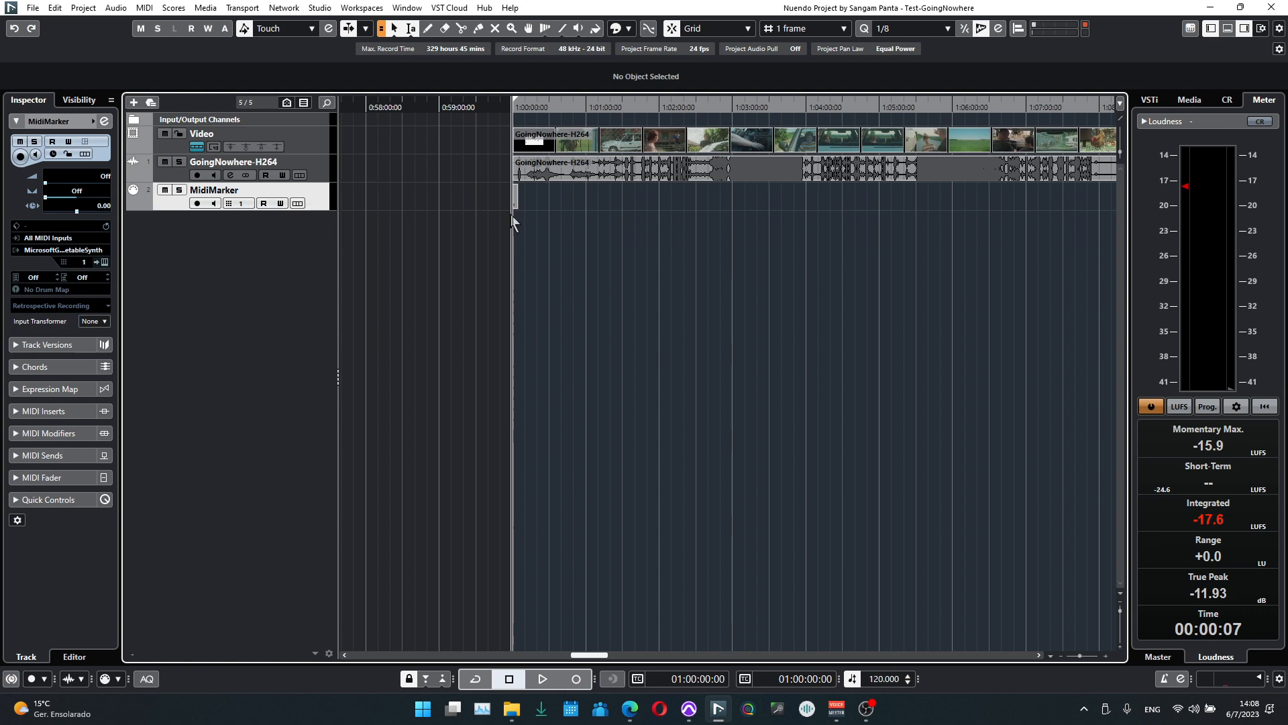
double_click(570, 195)
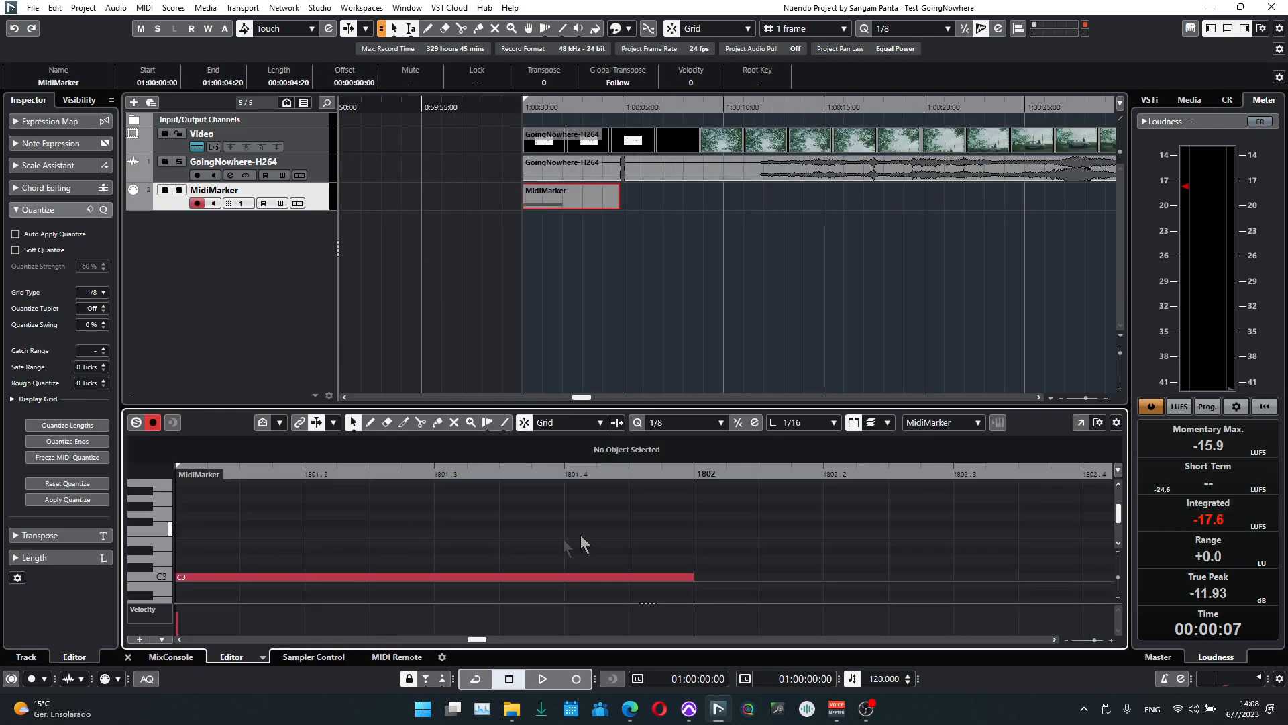
mouse_move(386, 208)
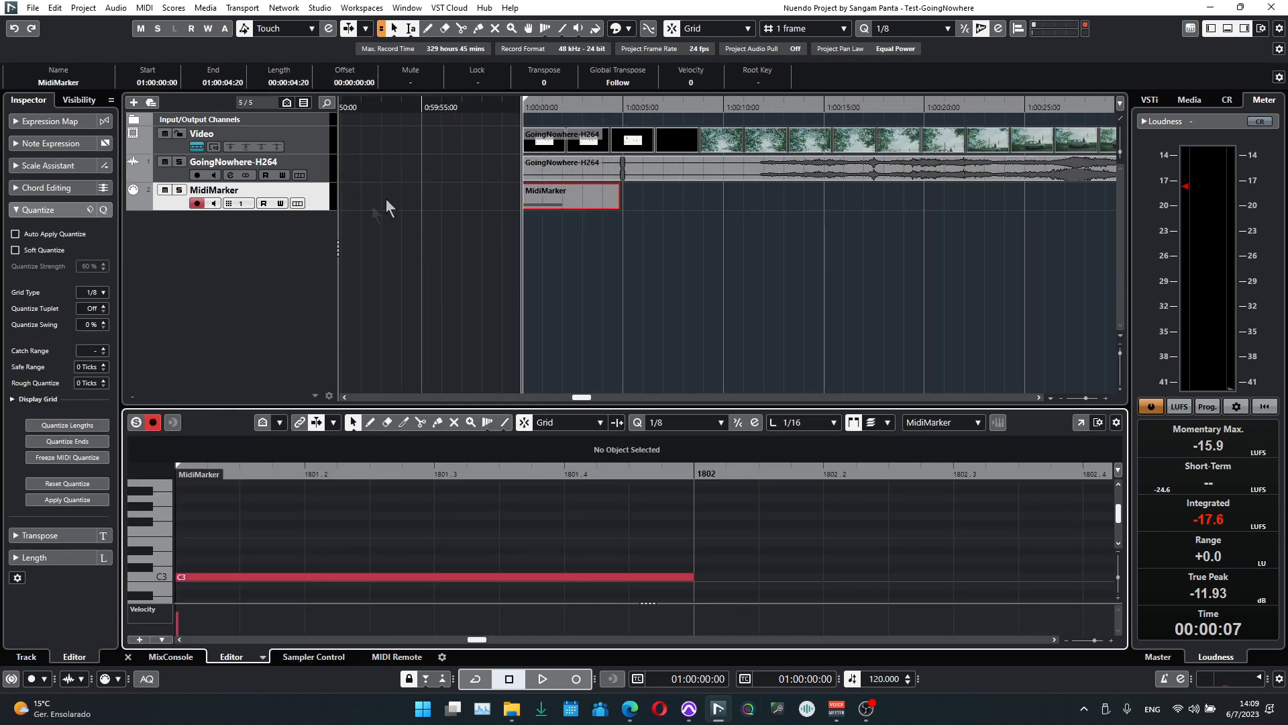
mouse_move(451, 165)
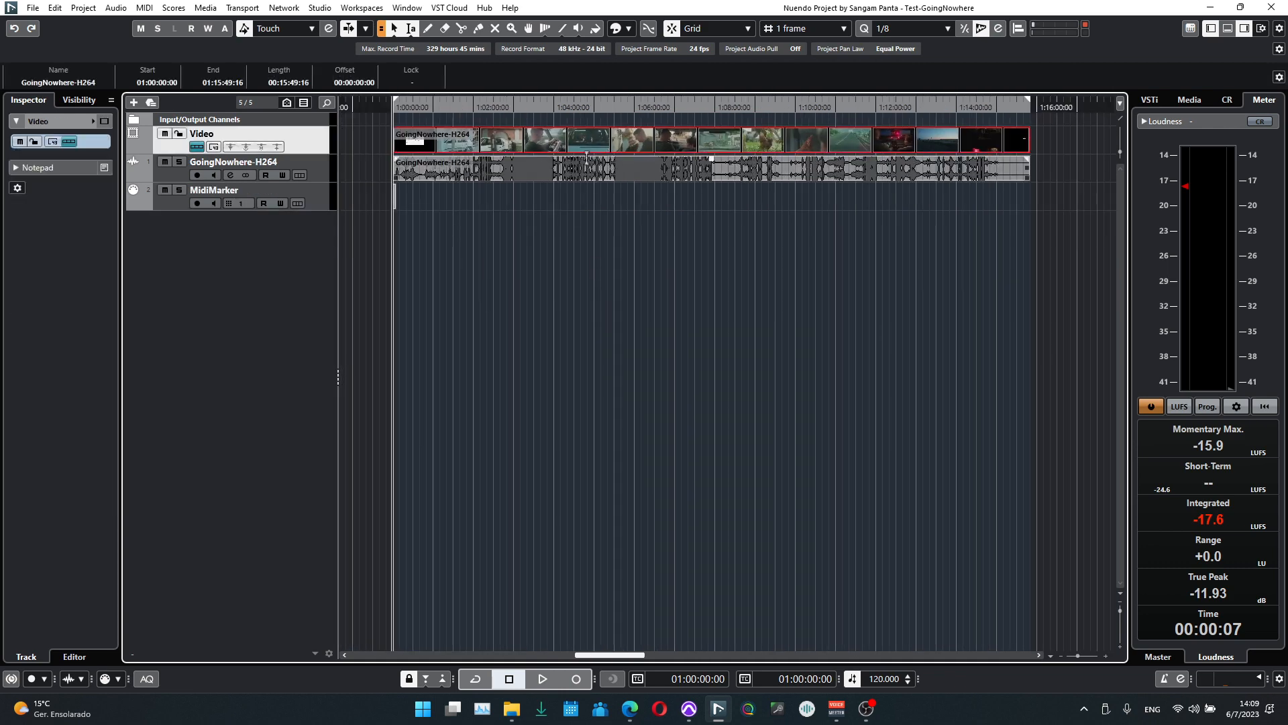
- Run Analyze Video in the Video Cut Detection Panel, detecting 104 cuts to turn into markers
left_click(82, 7)
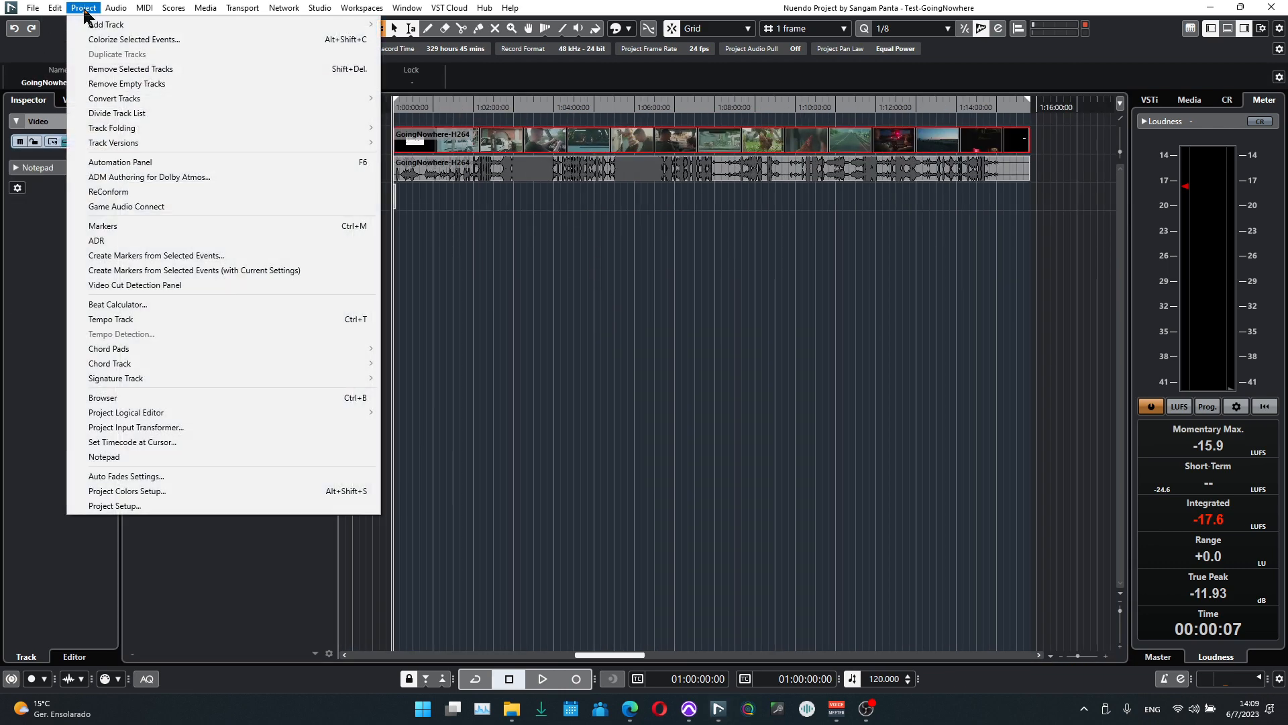
left_click(135, 285)
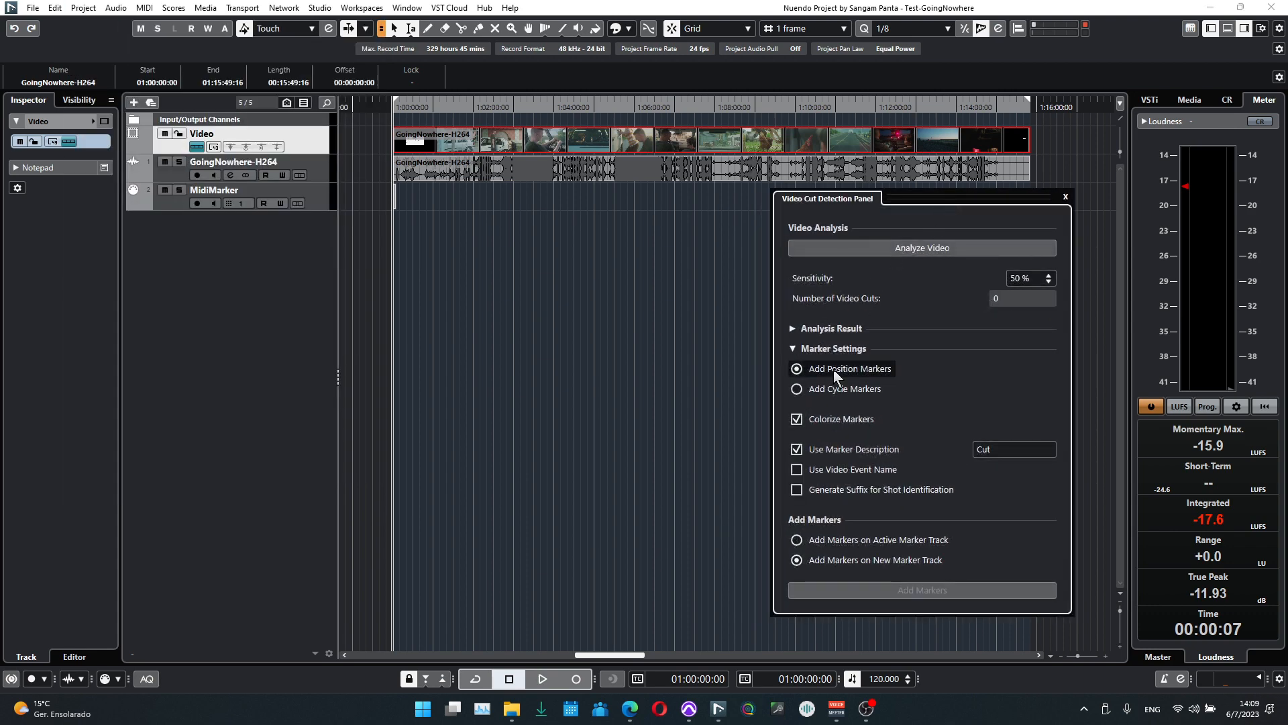
mouse_move(848, 381)
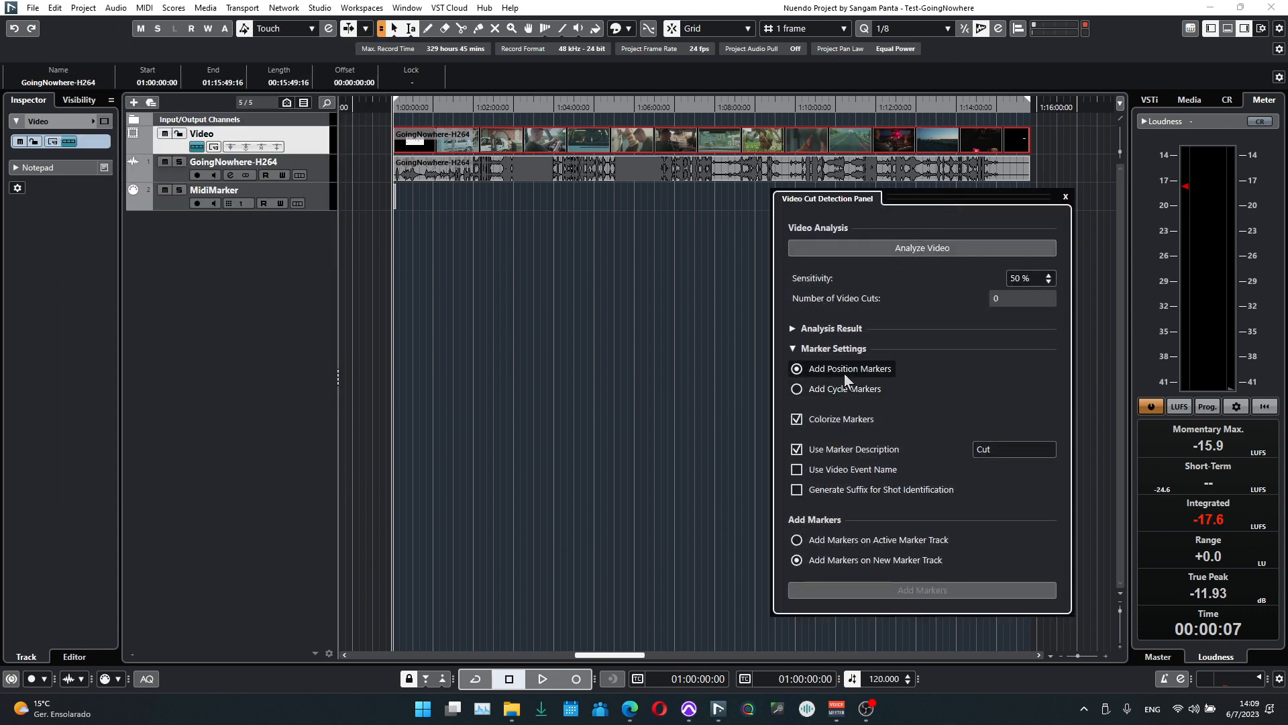
mouse_move(844, 394)
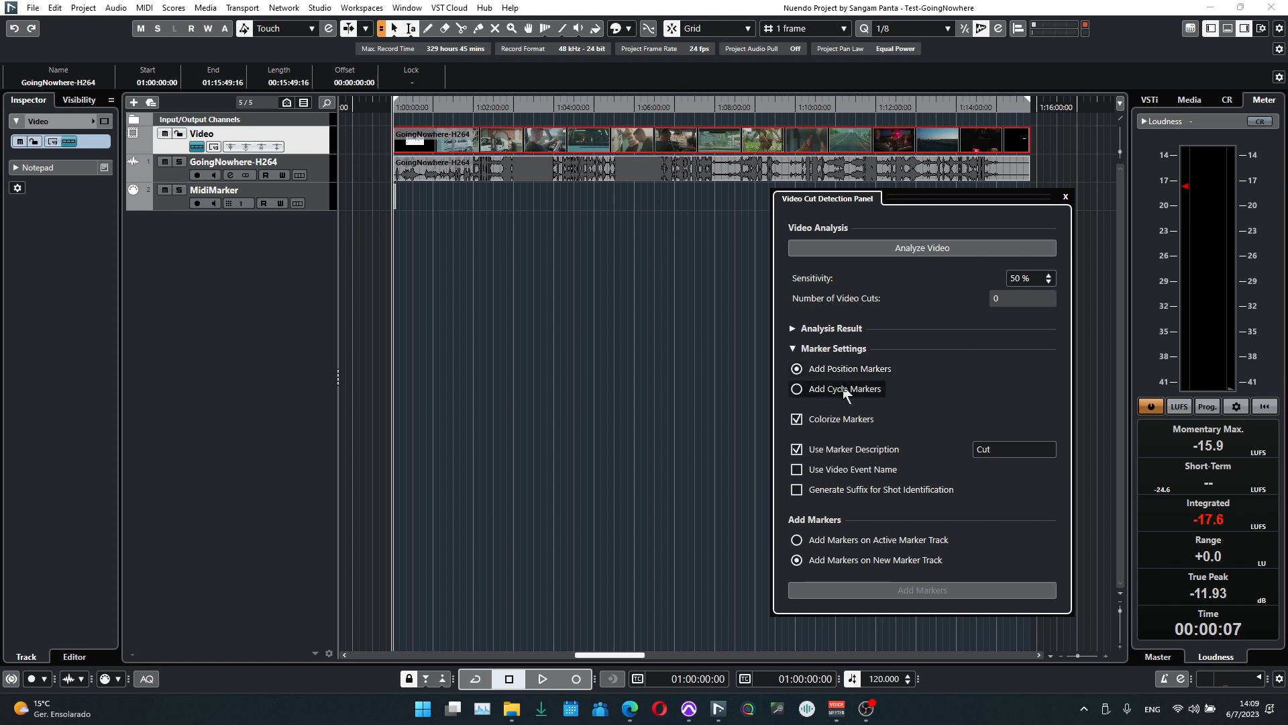
mouse_move(480, 227)
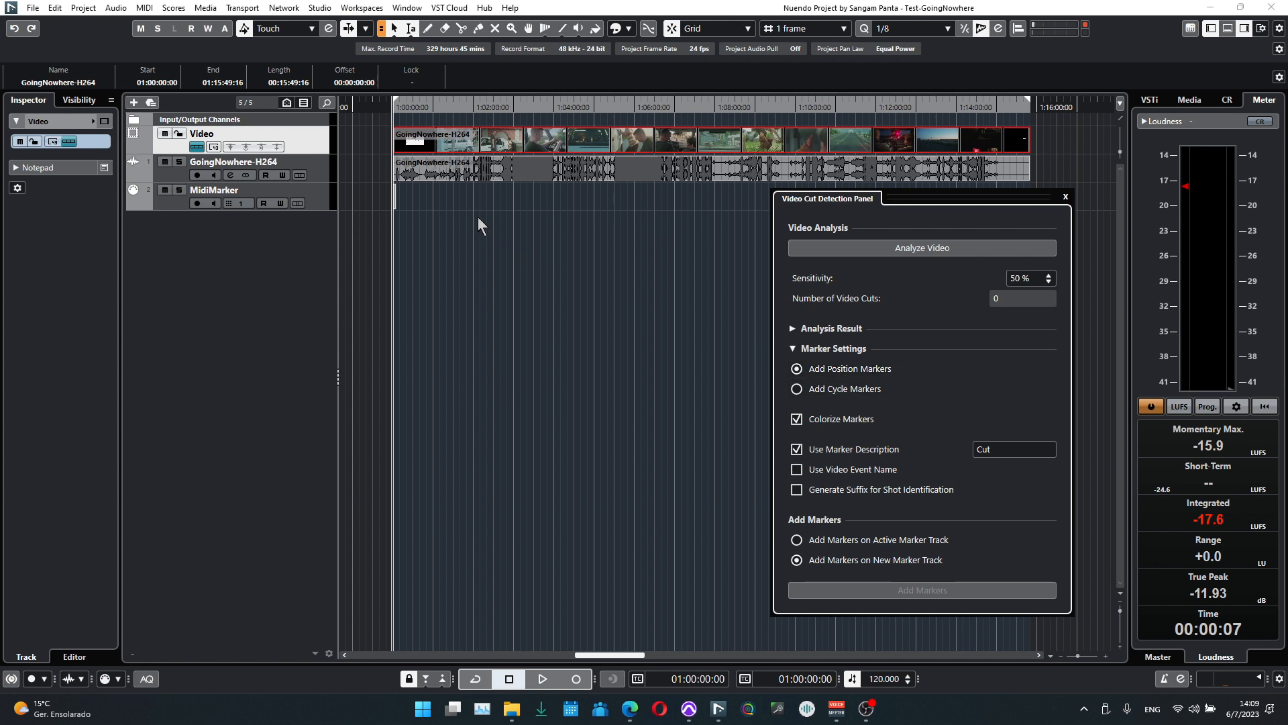
mouse_move(487, 240)
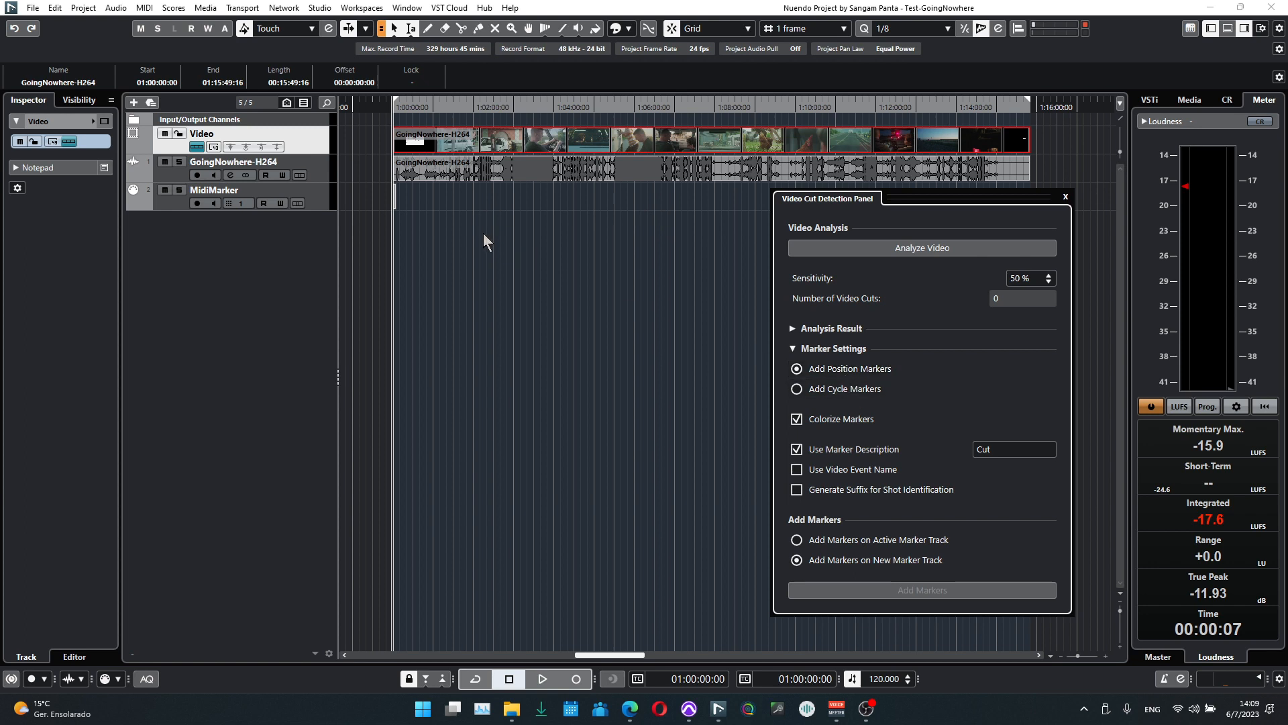
mouse_move(838, 369)
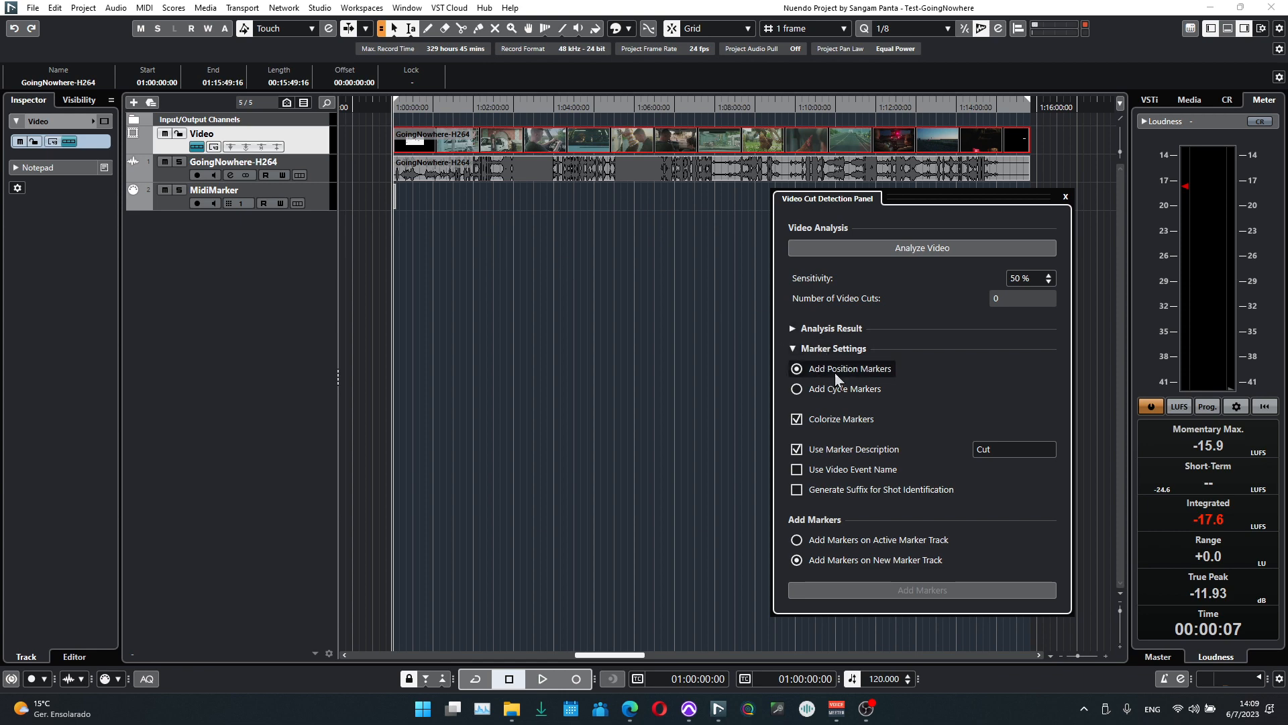
mouse_move(950, 269)
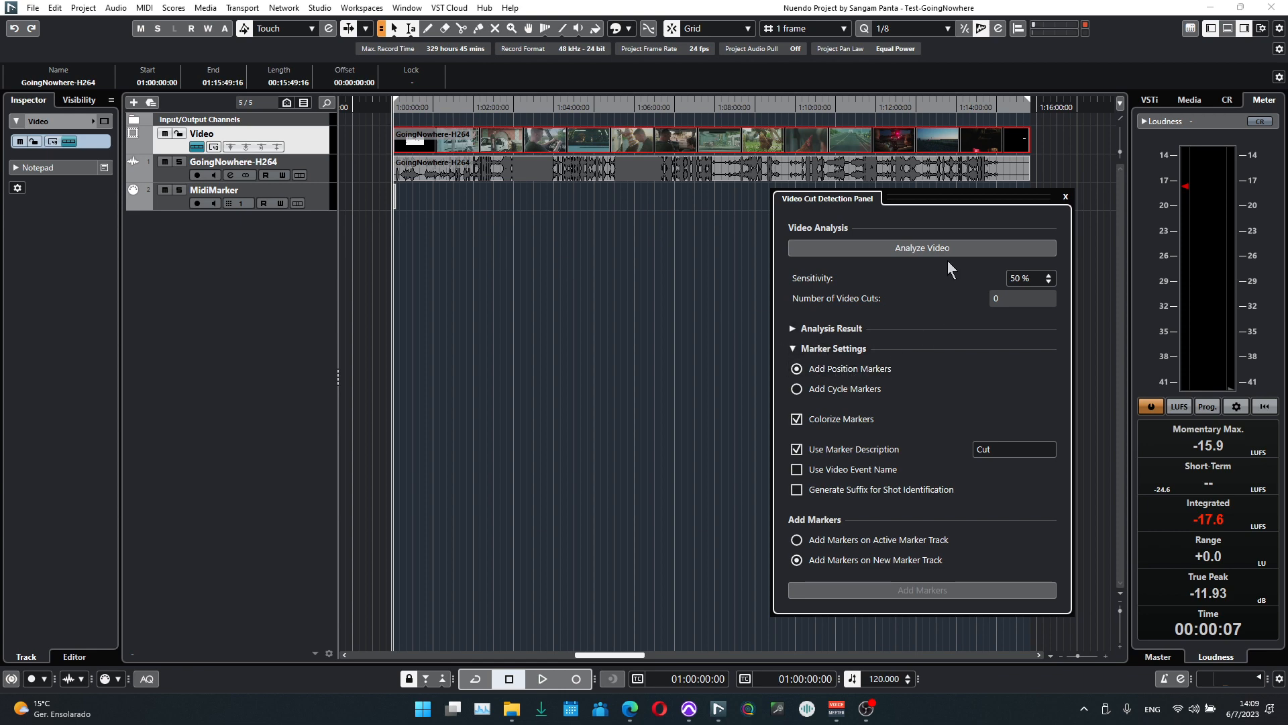
left_click(922, 247)
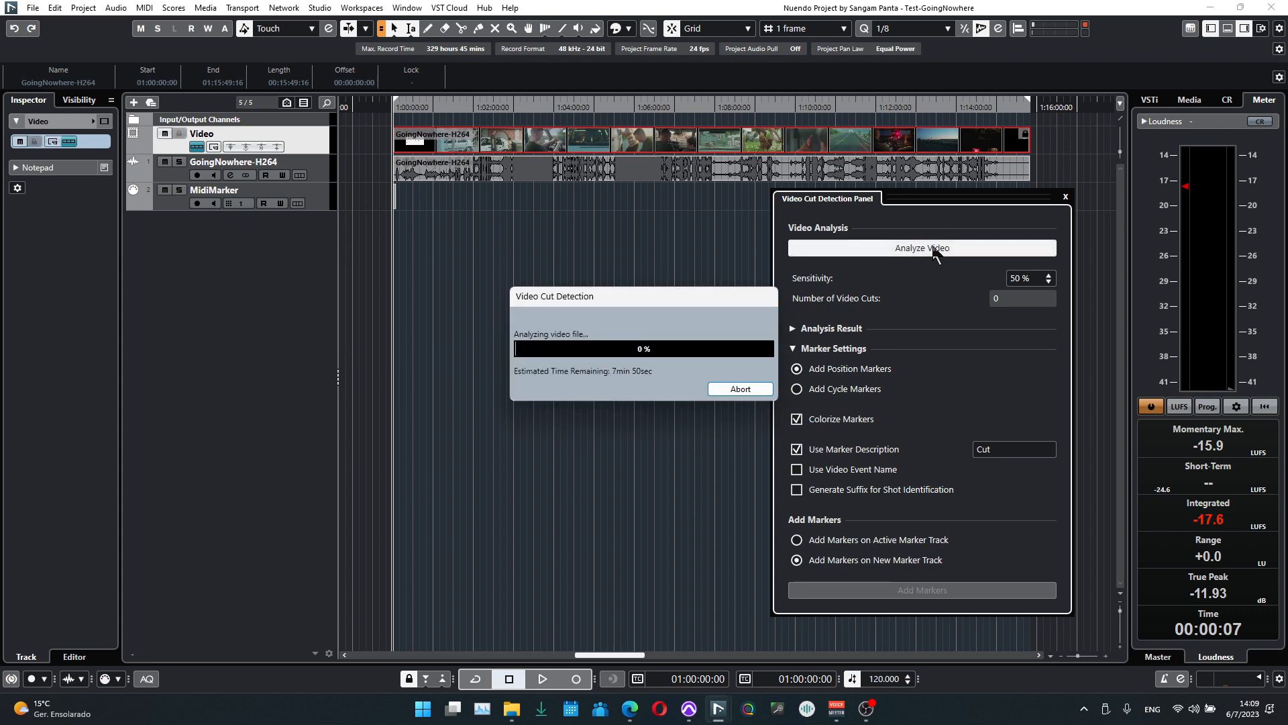
mouse_move(937, 599)
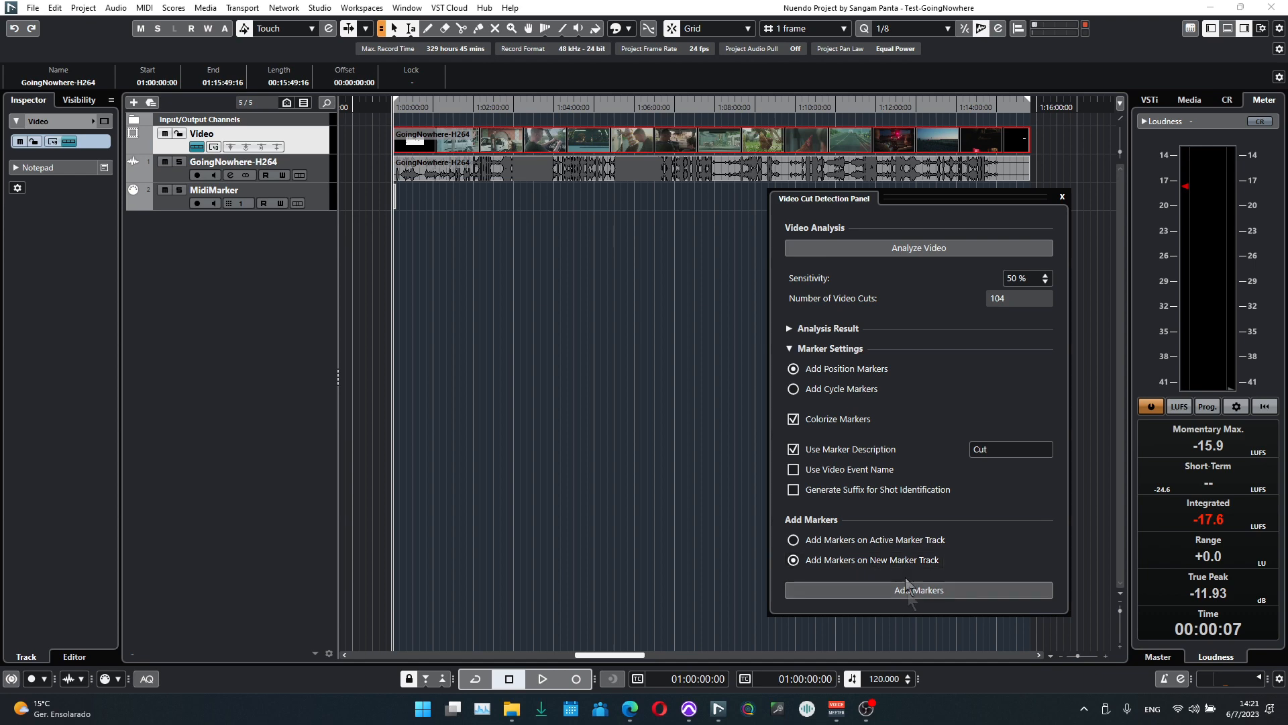
left_click(918, 590)
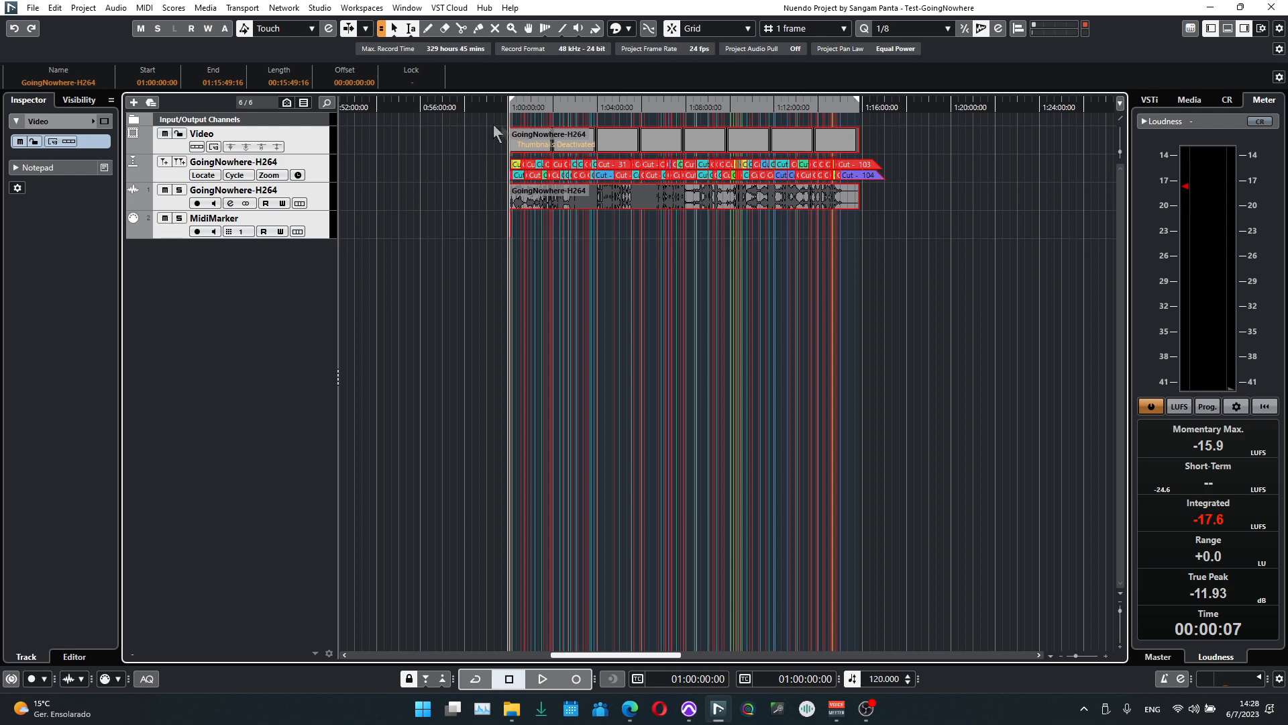
mouse_move(933, 131)
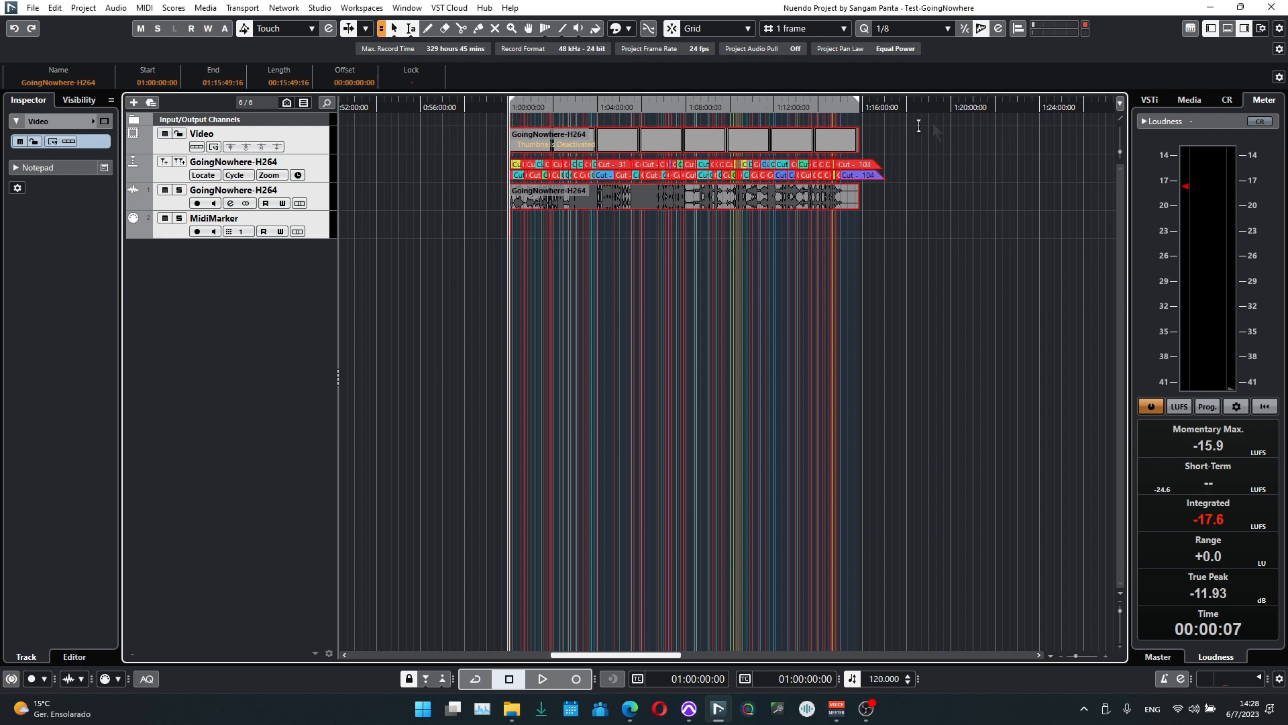
mouse_move(620, 187)
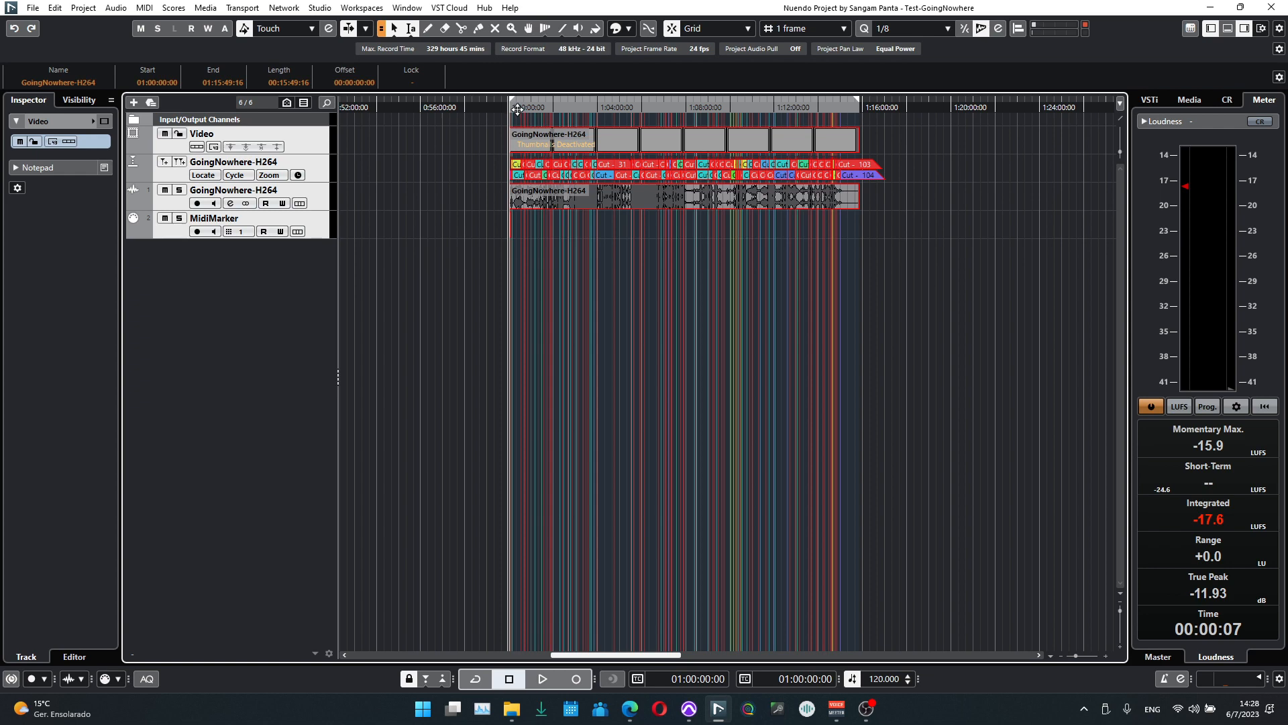
- Open Nuendo's File menu once the Cut markers sit on a new marker track
left_click(33, 7)
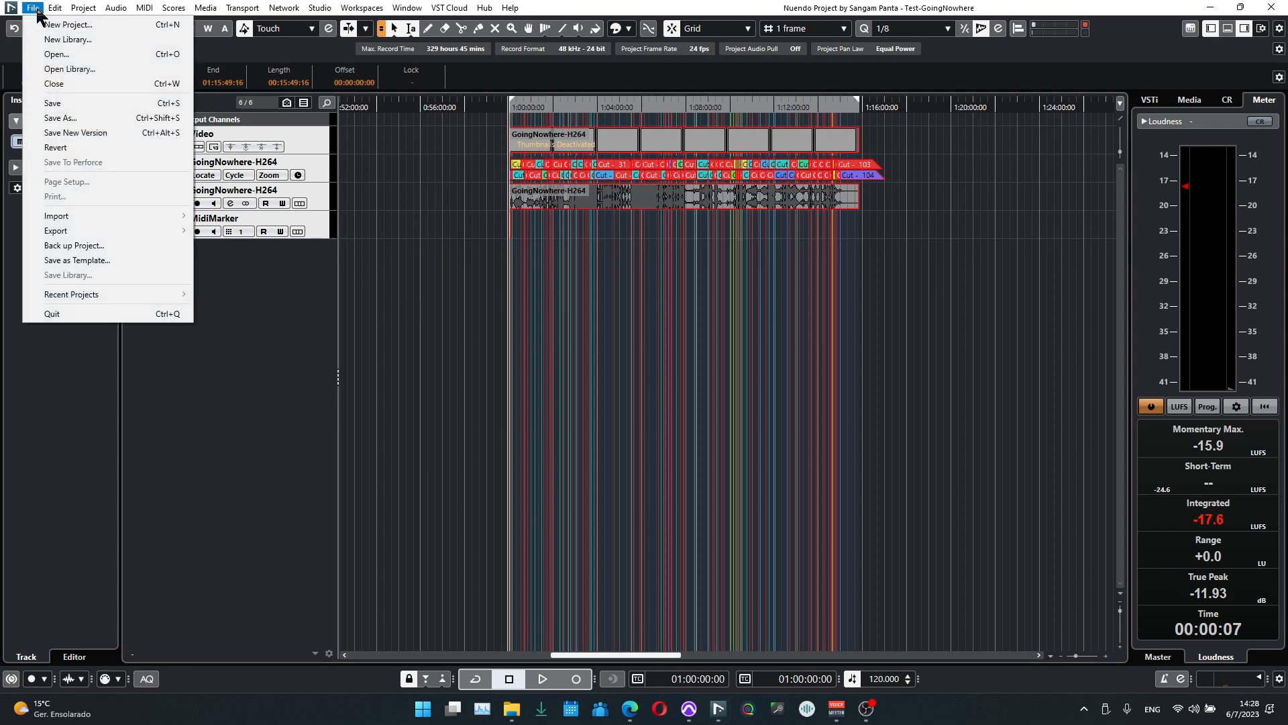
- Export the markers as MIDI file 'MidiMarker' in the Test folder with Export Markers checked
left_click(56, 230)
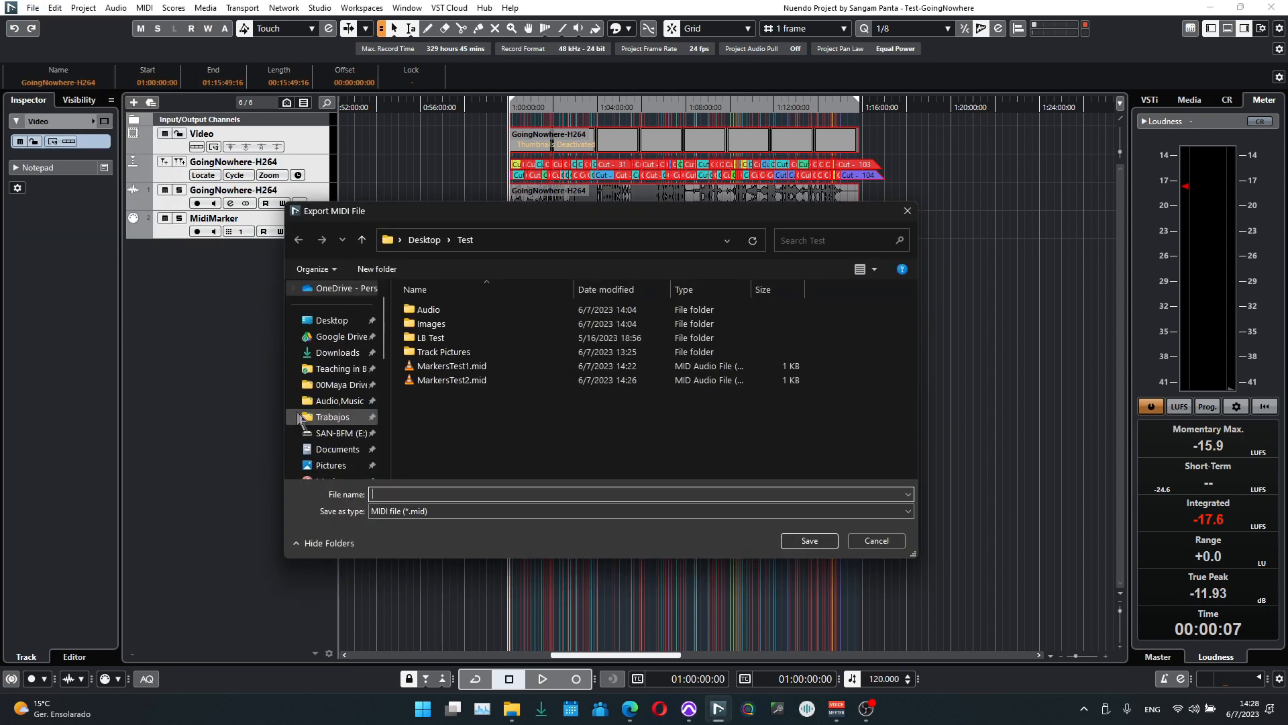
left_click(451, 380)
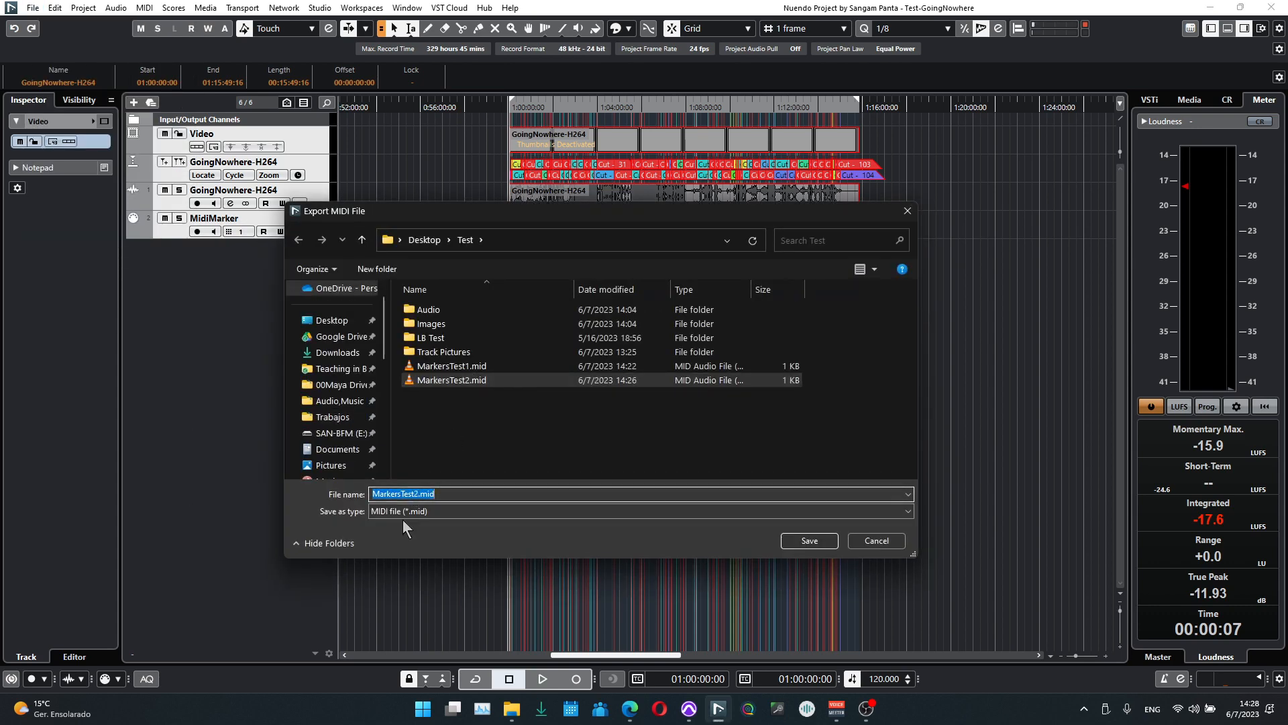
type("Midi")
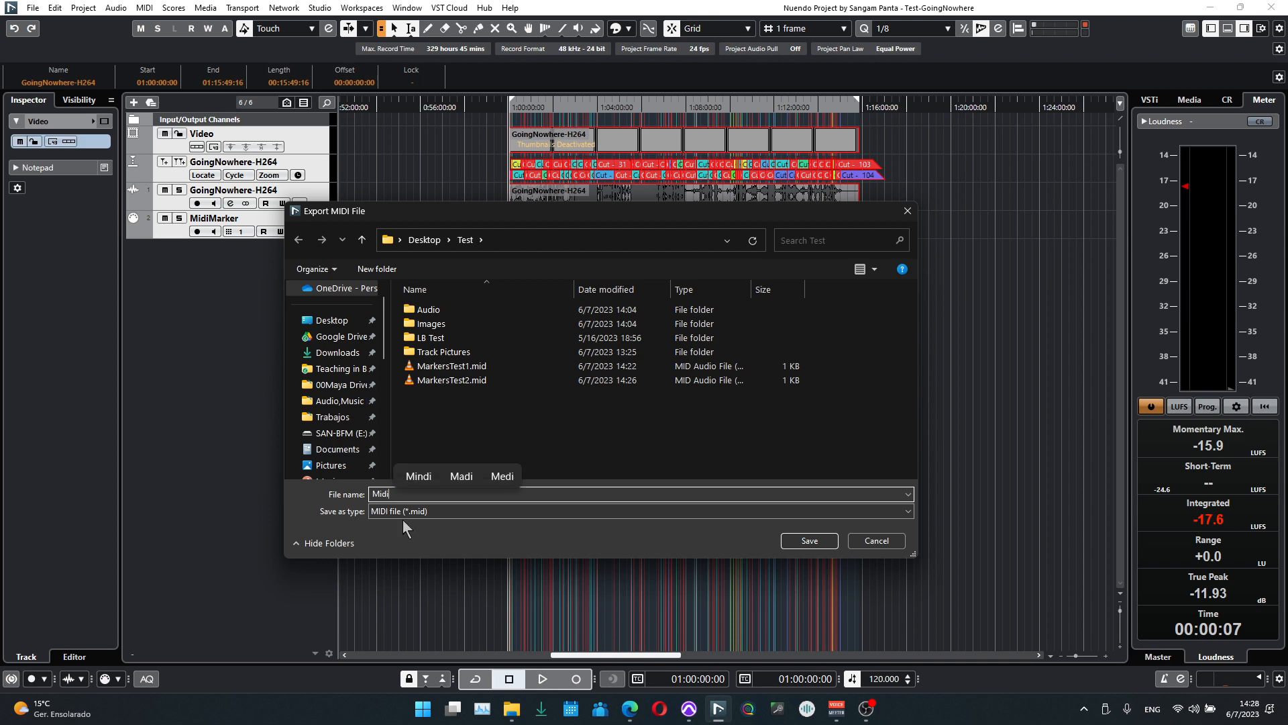
left_click(808, 541)
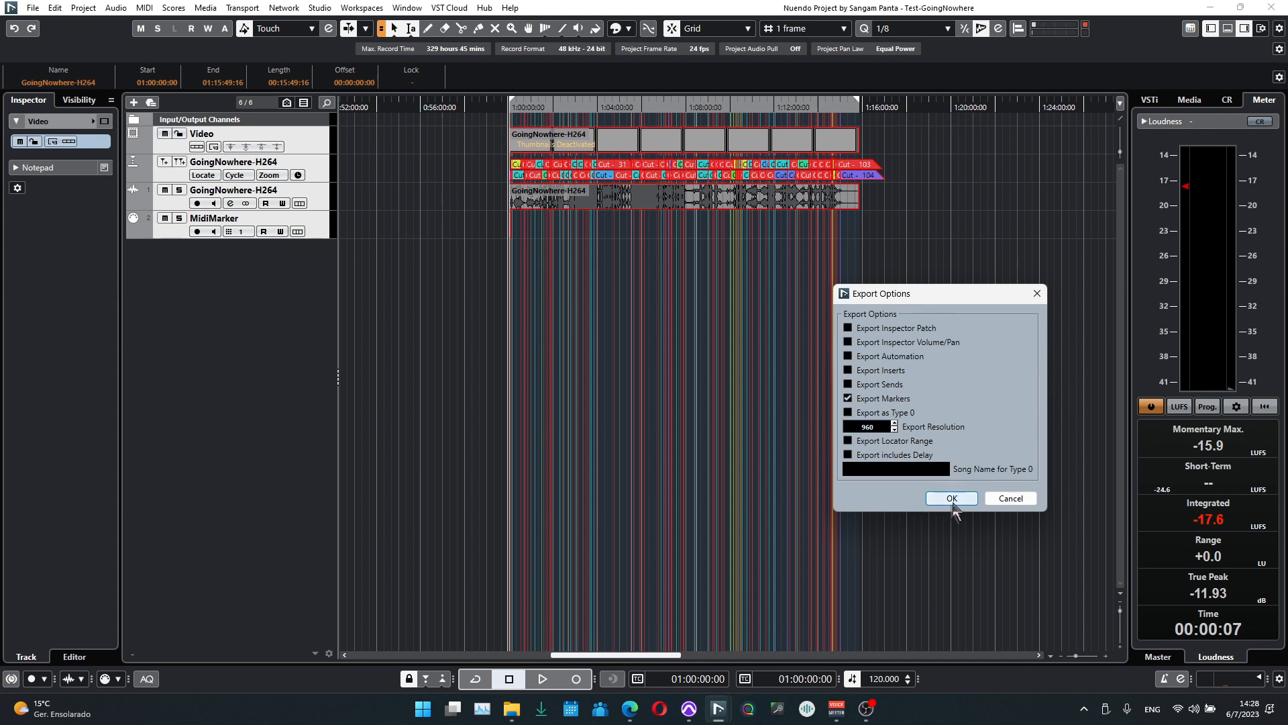
left_click(951, 498)
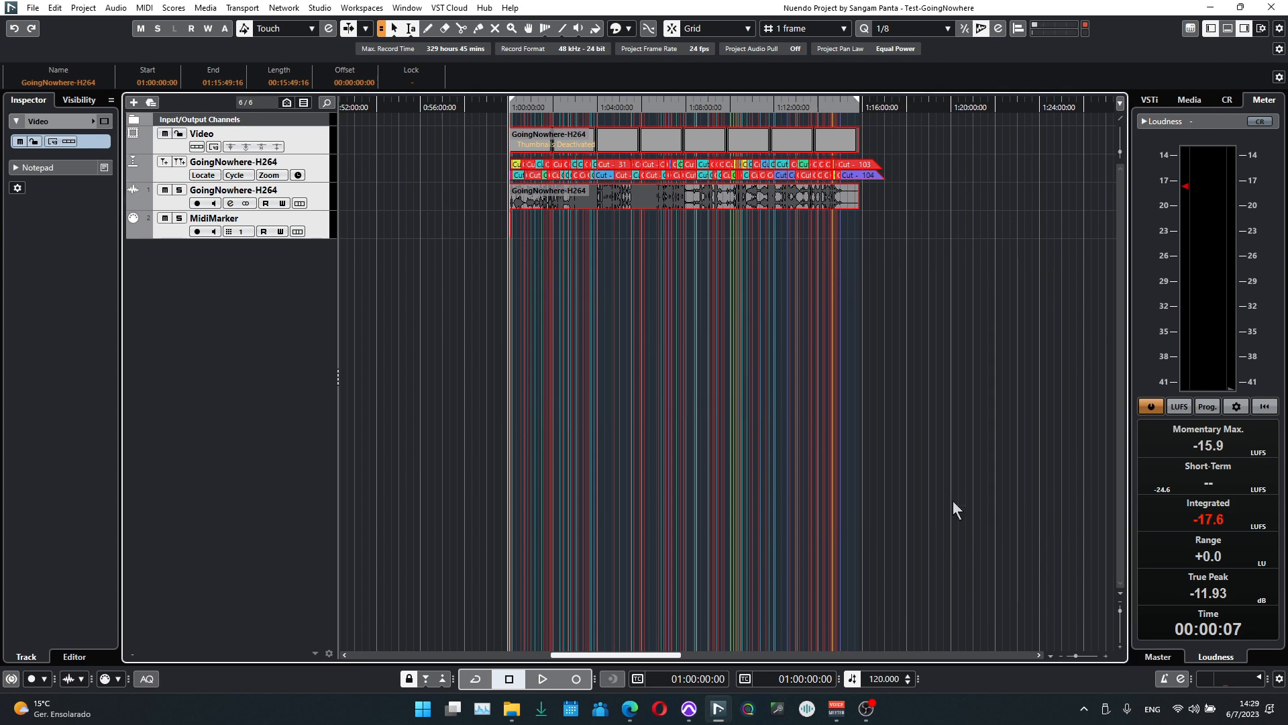
mouse_move(732, 513)
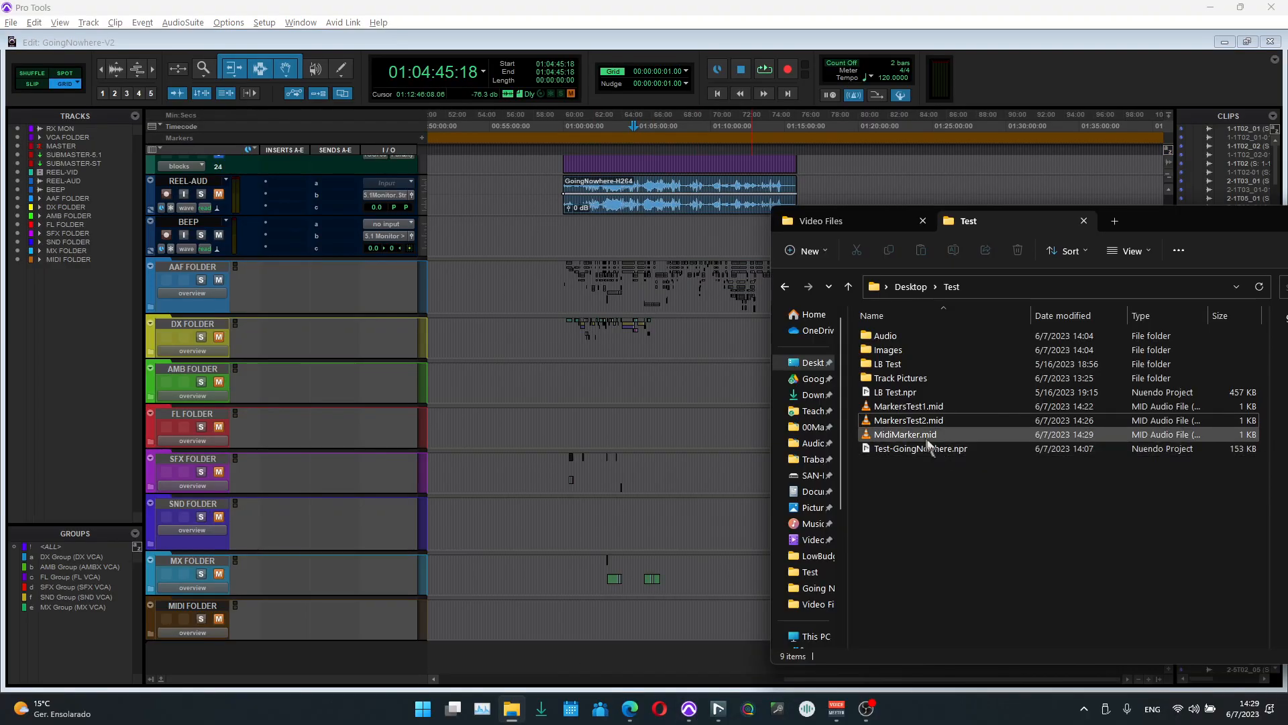
- Import MidiMarker.mid into Pro Tools onto a new MidiMarker track through MIDI Import Options
left_click(904, 435)
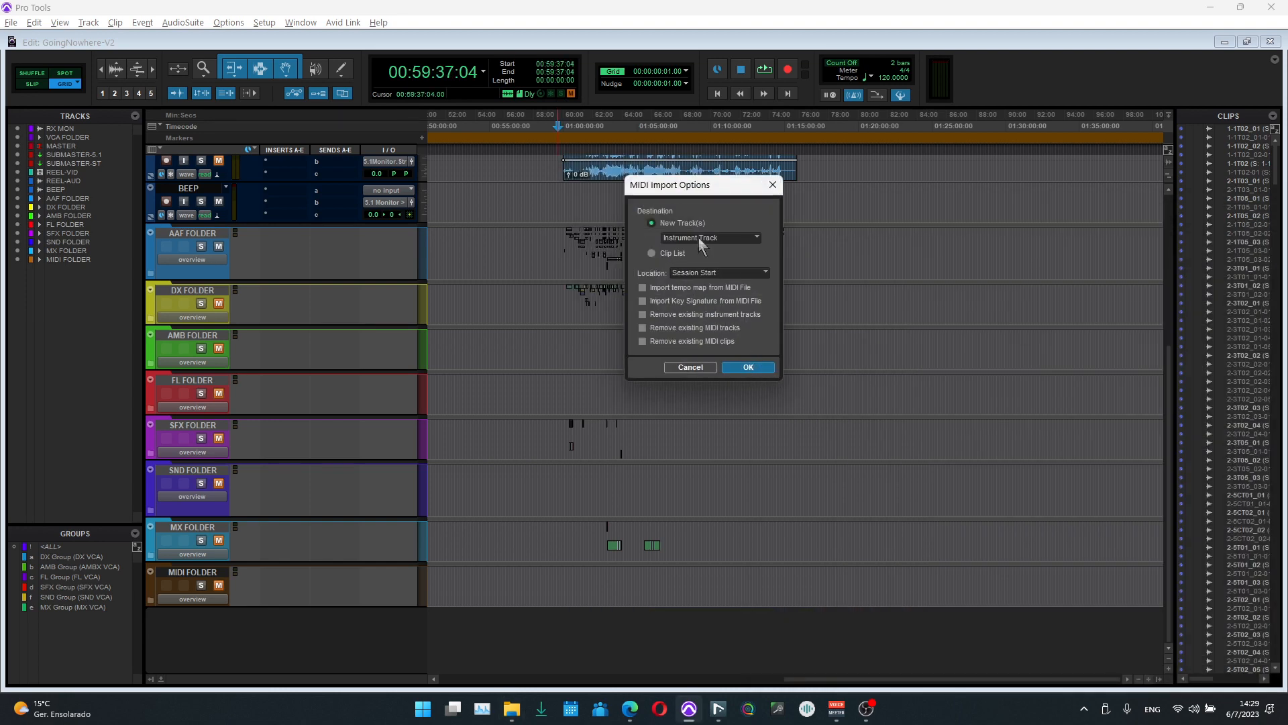
left_click(746, 366)
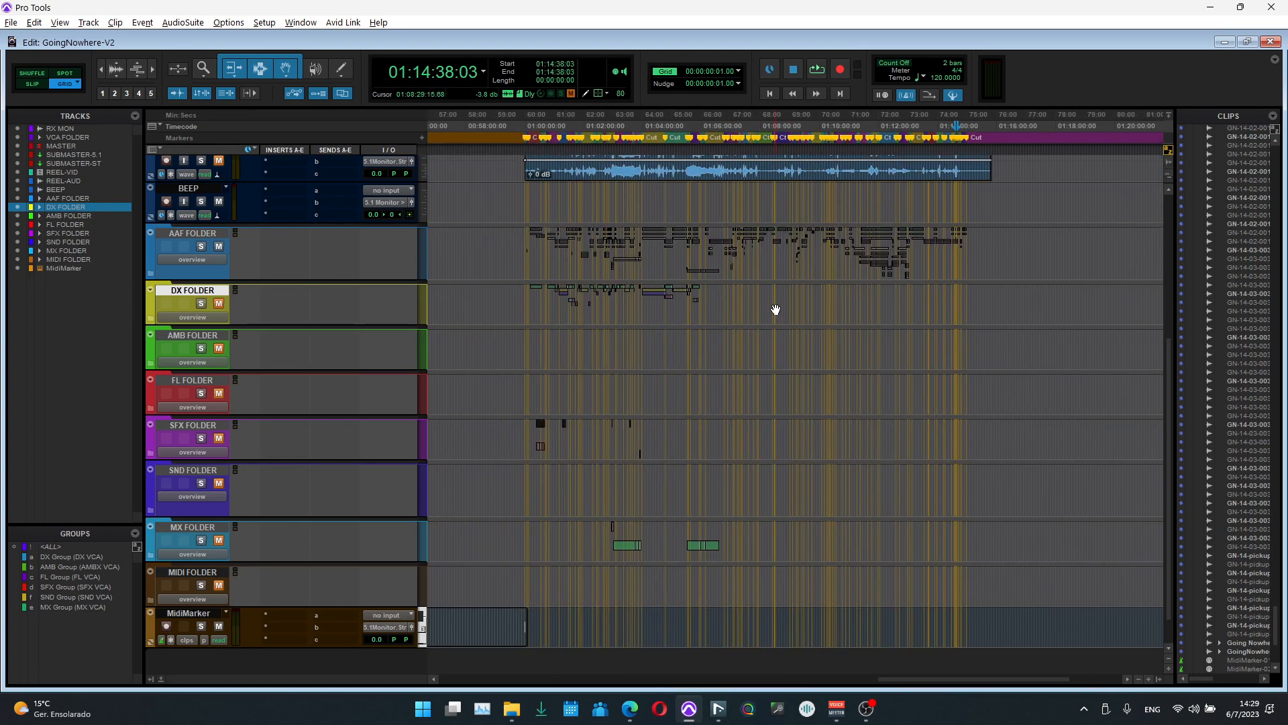
- Create a REEL END marker at 01:15:49:16 at the end of the video
scroll("up", 3)
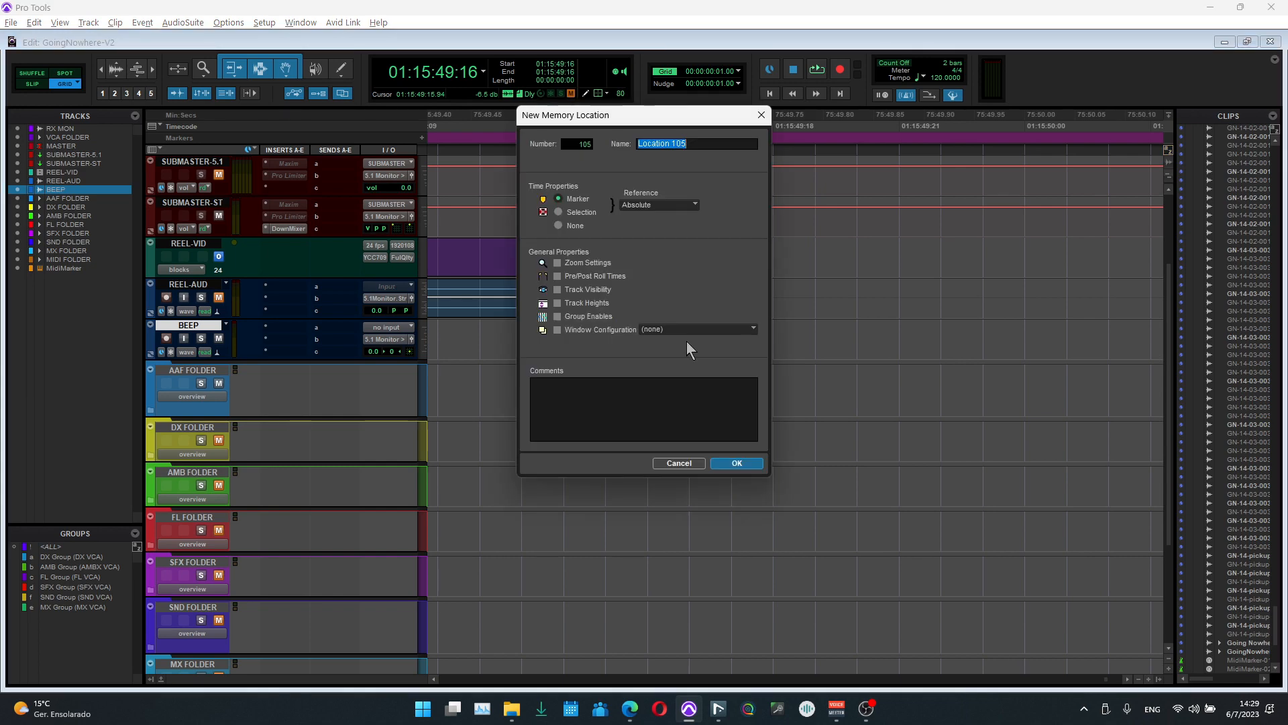
type("REEL EN")
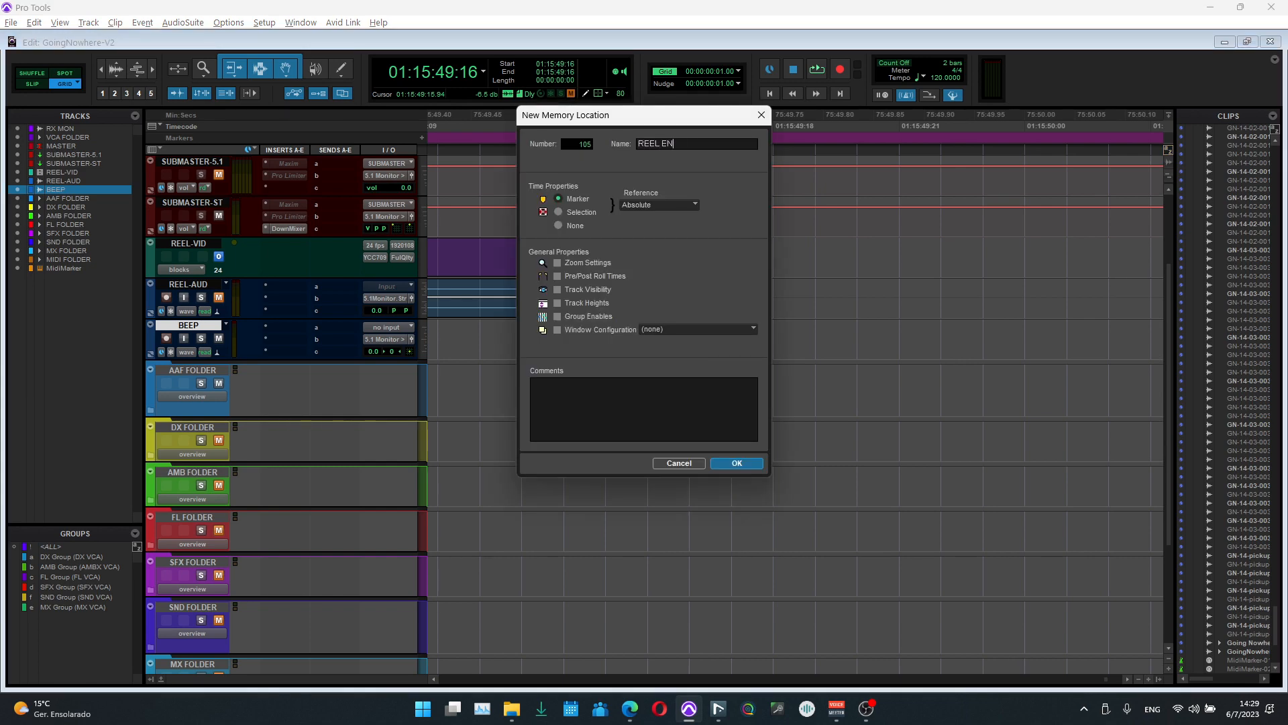
left_click(734, 463)
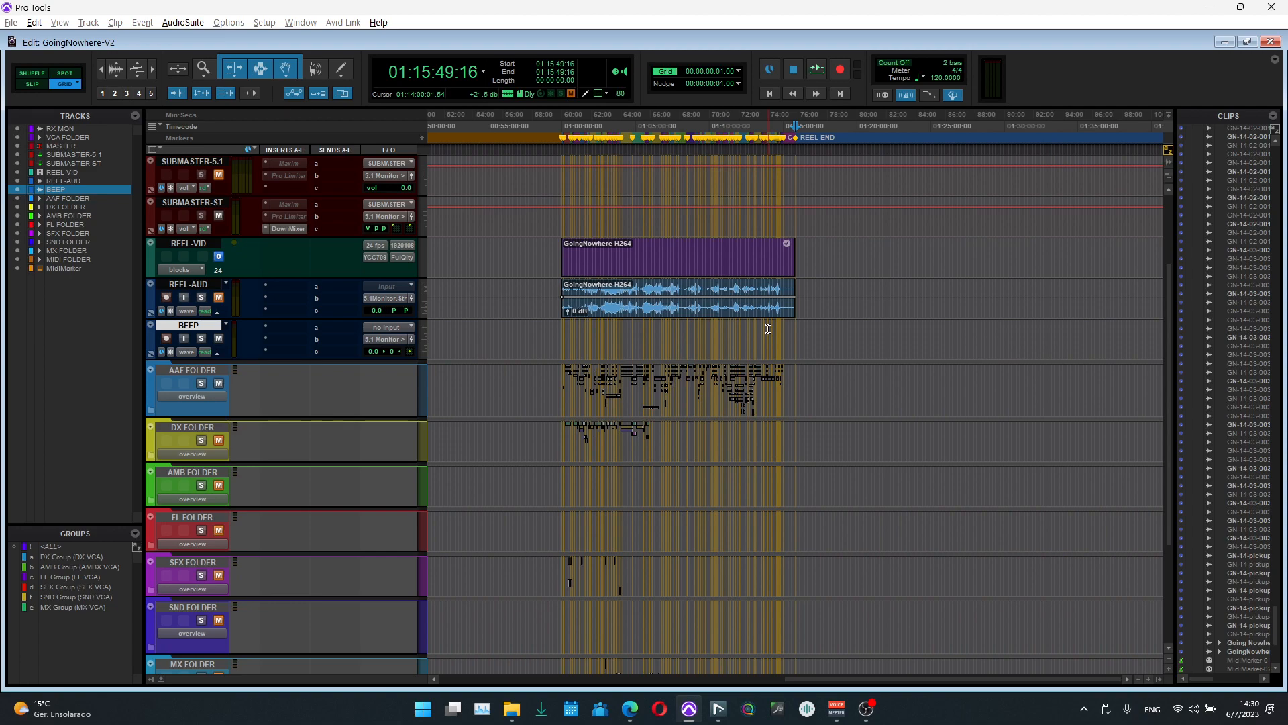
left_click(794, 329)
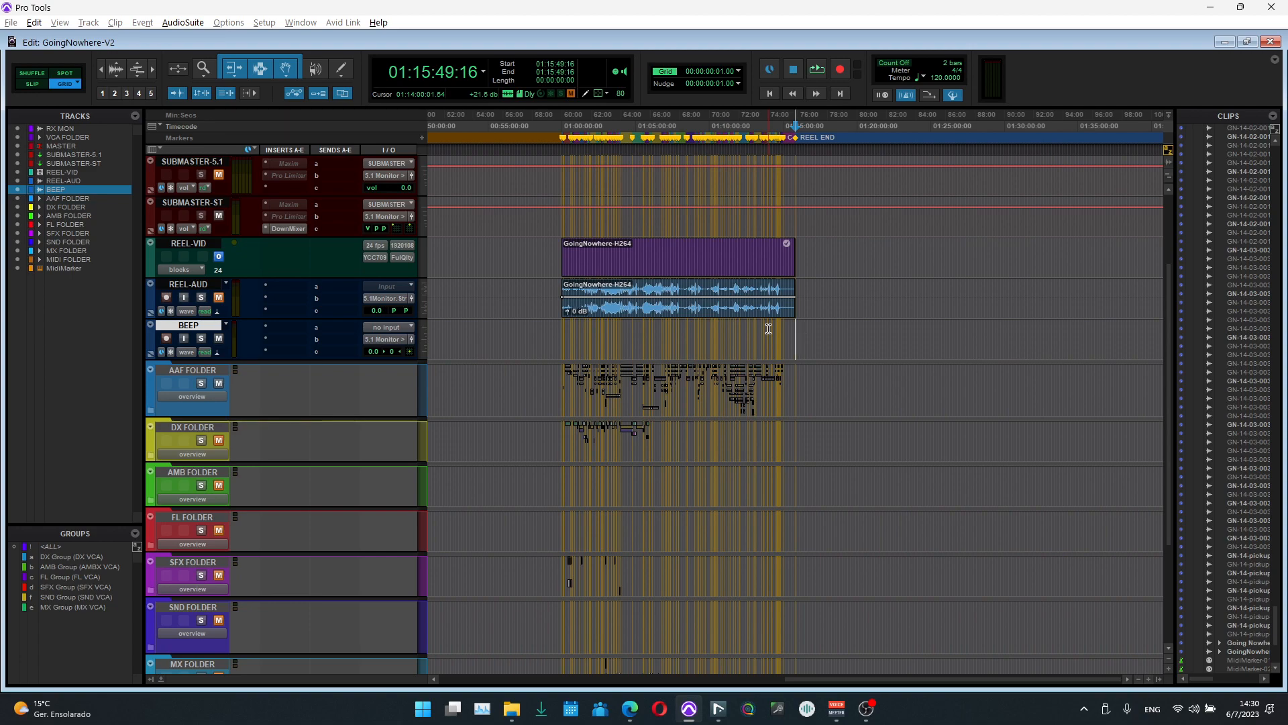